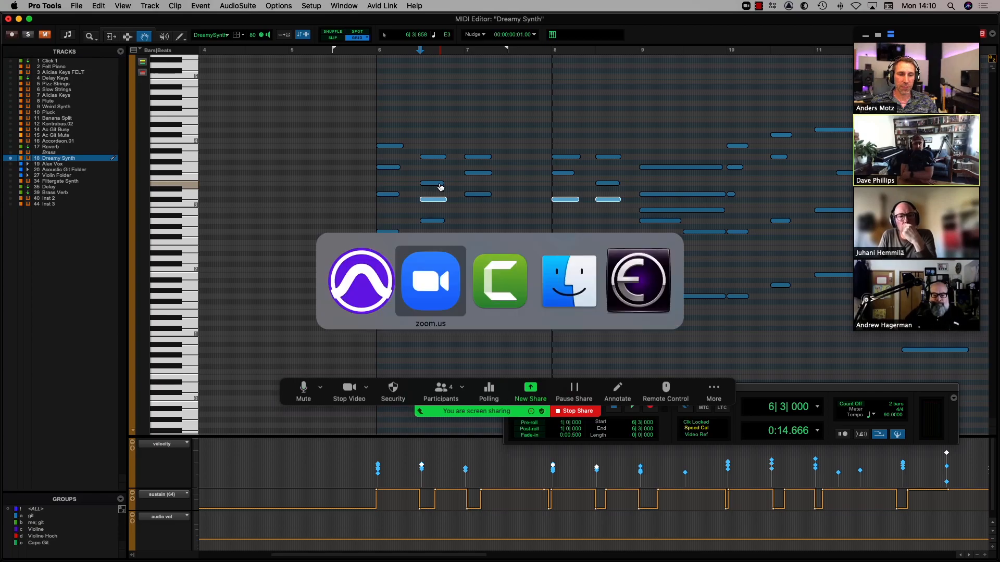
- Leave the Dreamy Synth MIDI editor for the Zoom meeting and pause the screen share
click(431, 280)
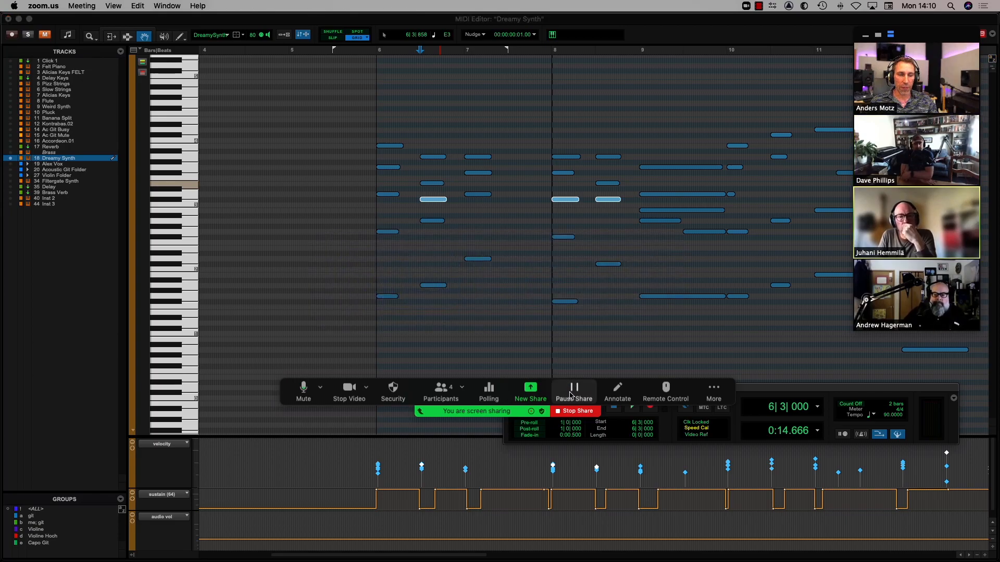
click(575, 410)
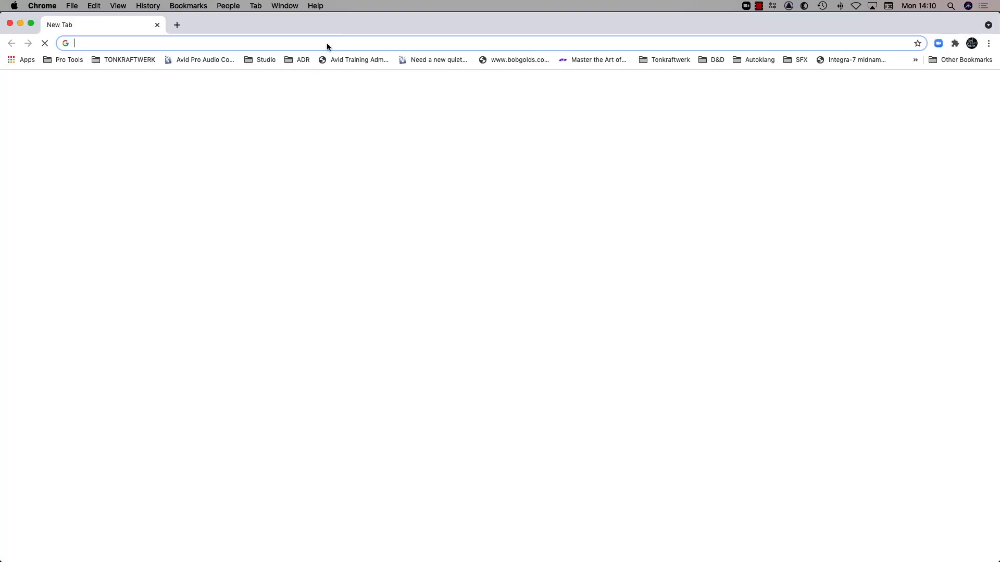
- Search Google for 'logic mpe support' and scroll through the results
text(logic)
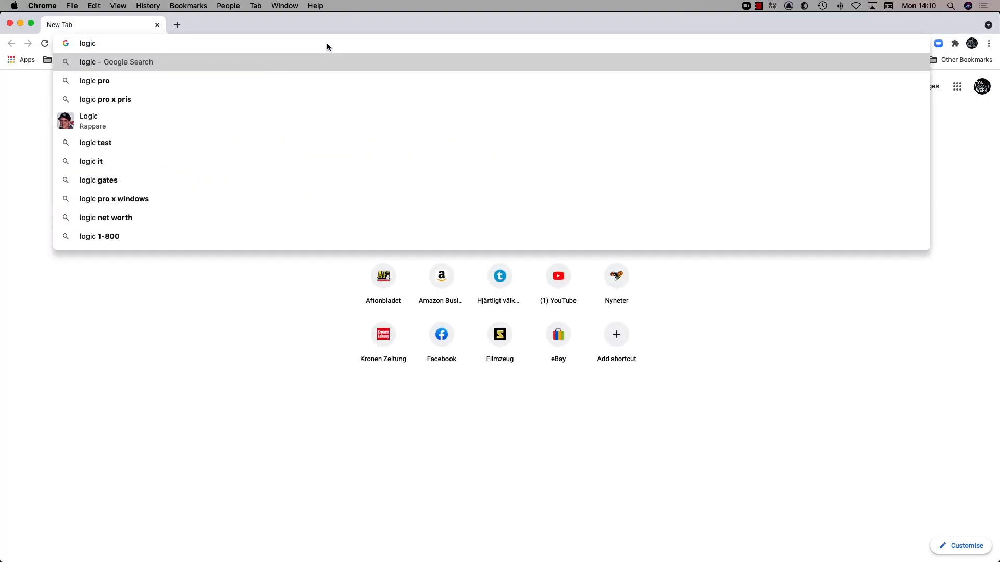
text(mpe)
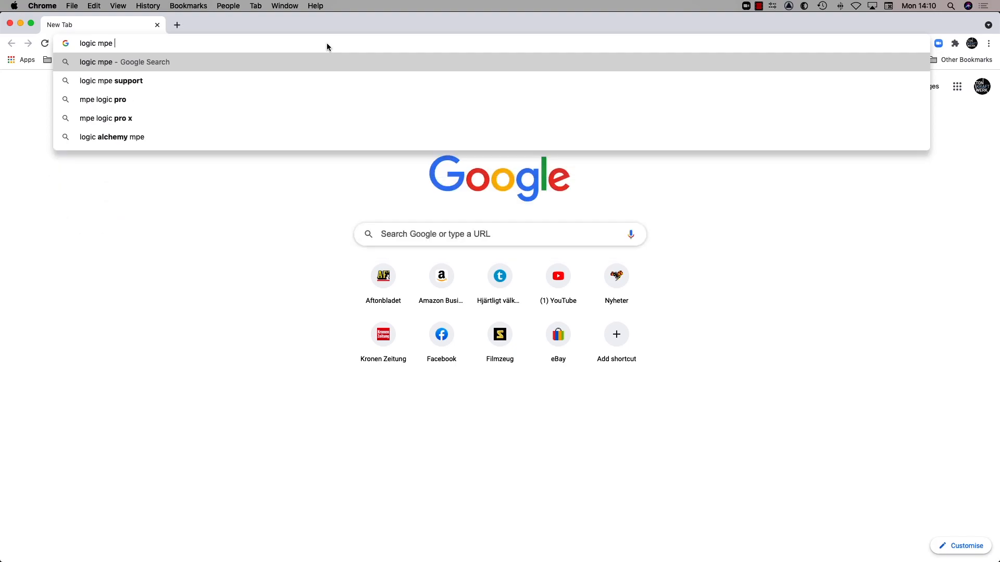
click(110, 80)
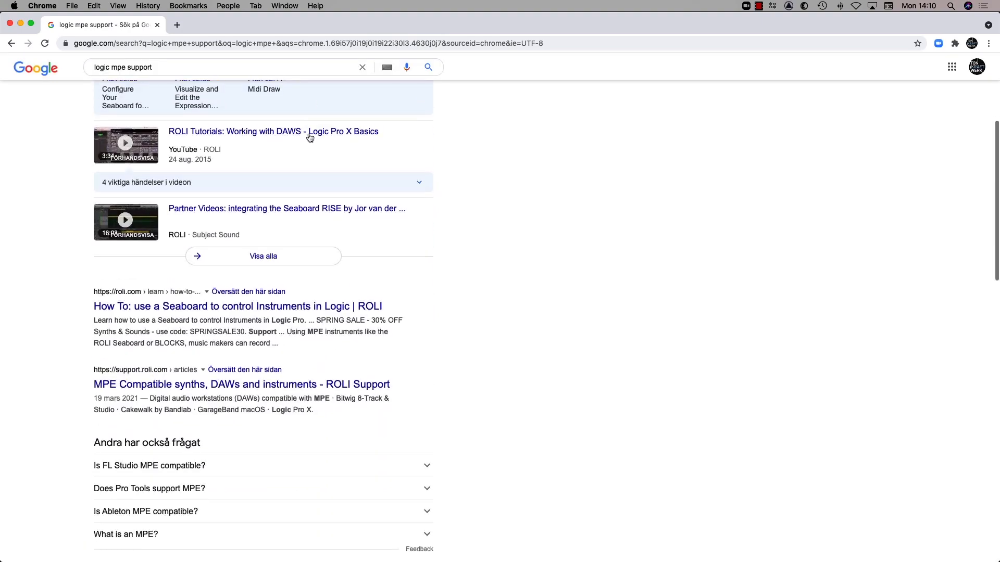
scroll(down, 3)
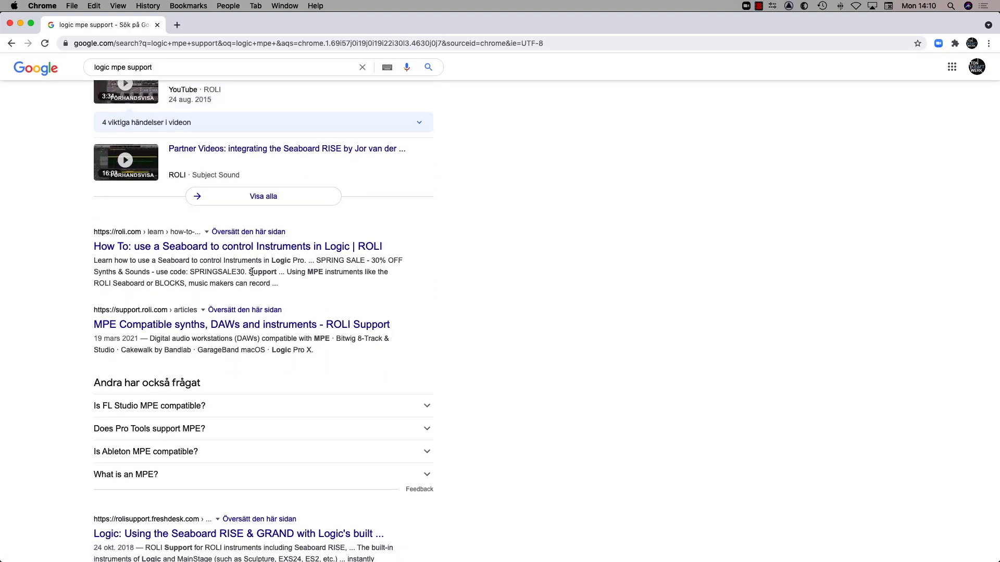
mouse_move(238, 246)
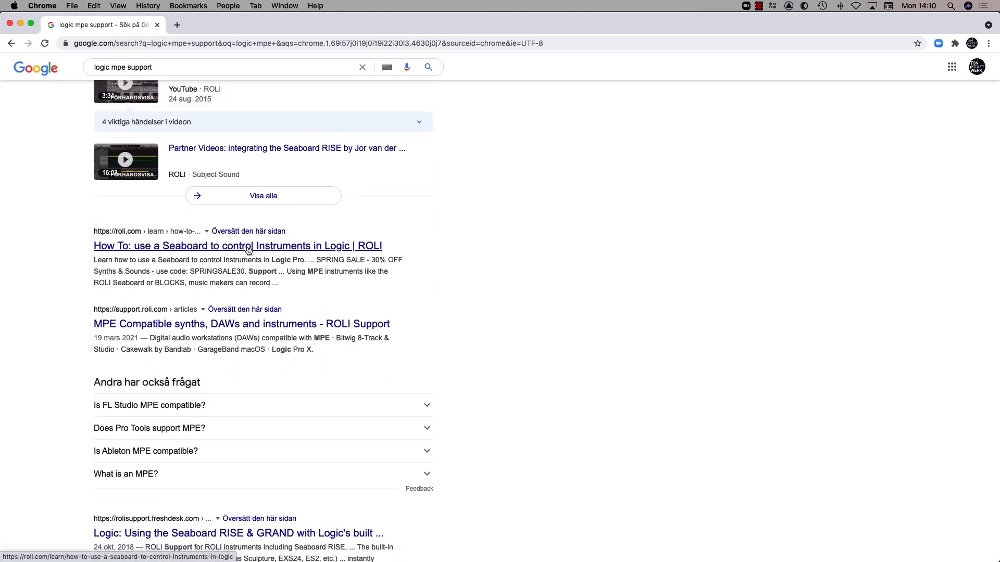
scroll(down, 3)
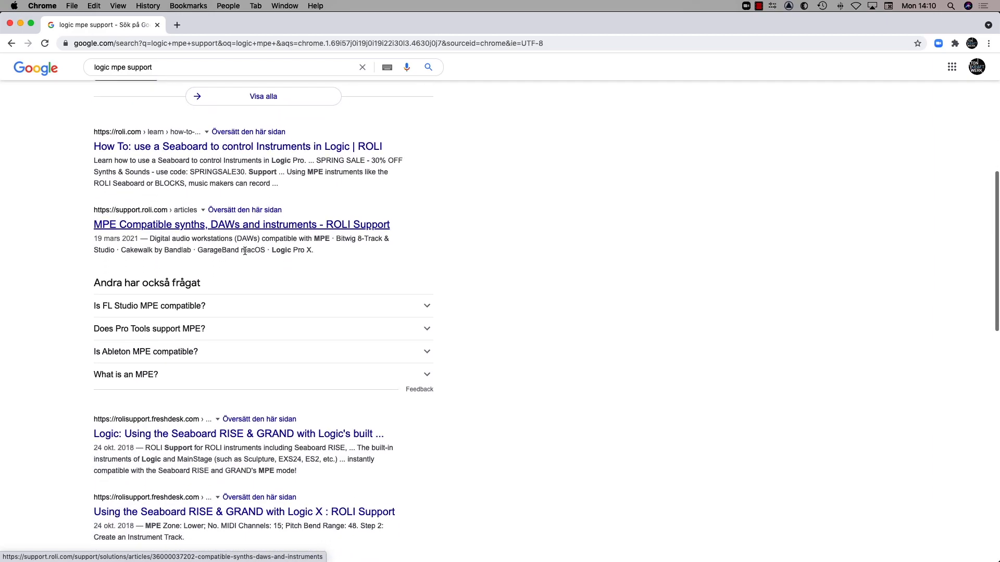
- Open ROLI's 'MPE Compatible synths, DAWs and instruments' article and scroll to its DAW list
click(241, 224)
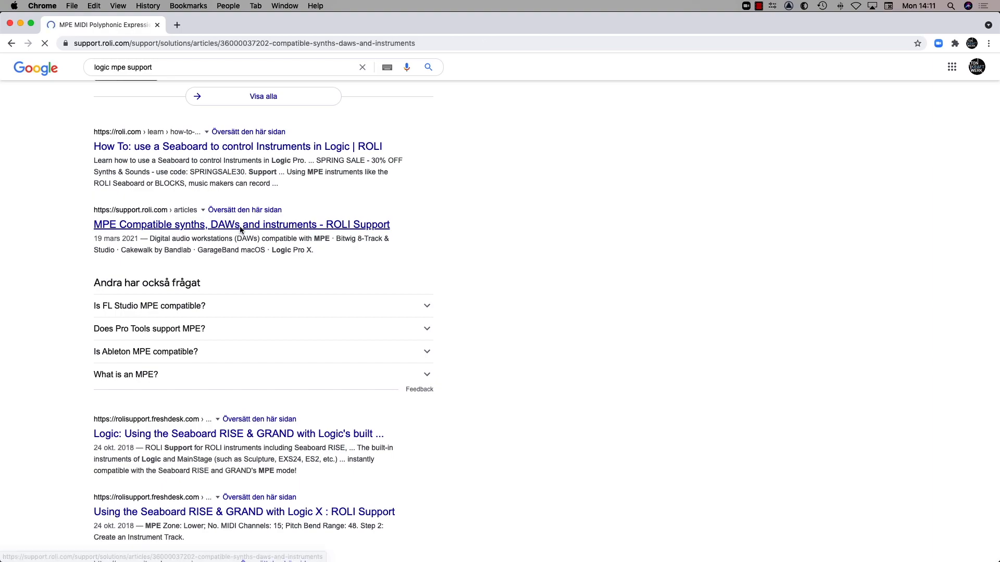
click(241, 224)
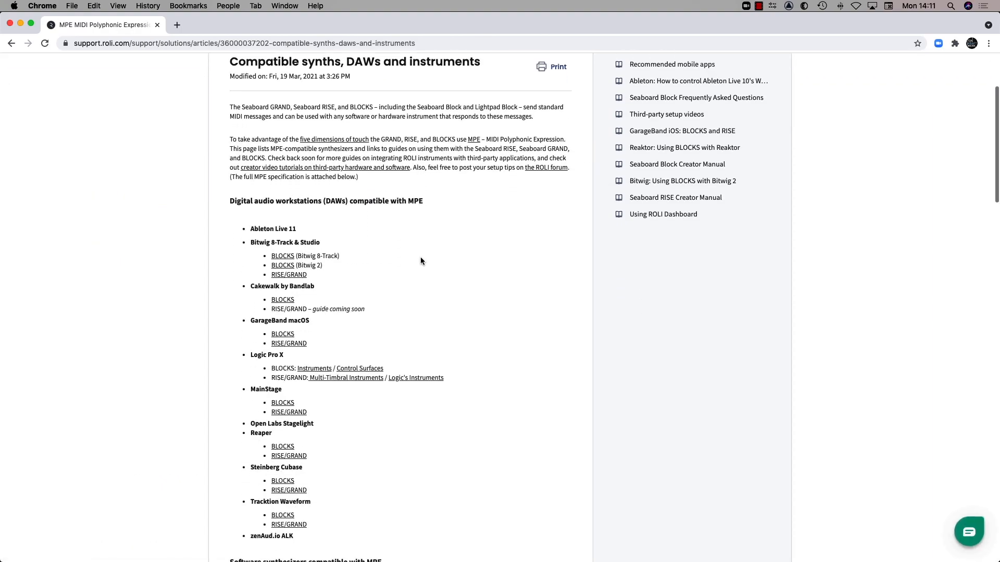
scroll(down, 3)
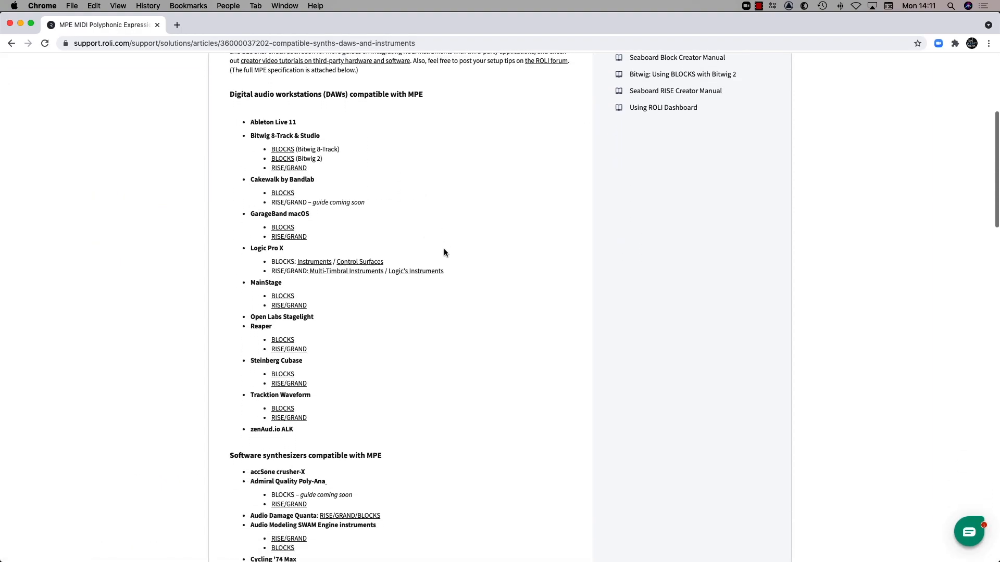
scroll(down, 3)
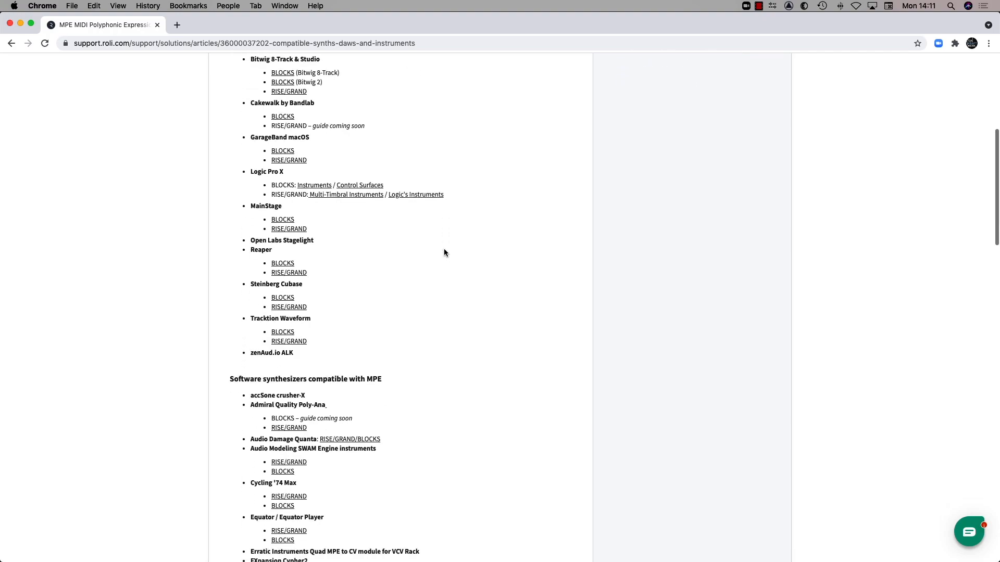
scroll(up, 3)
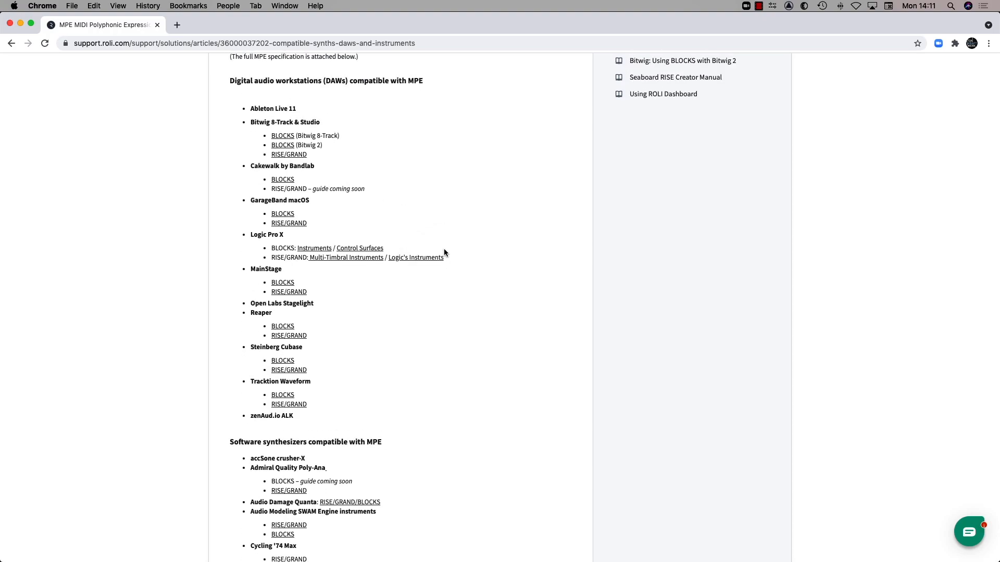
scroll(down, 3)
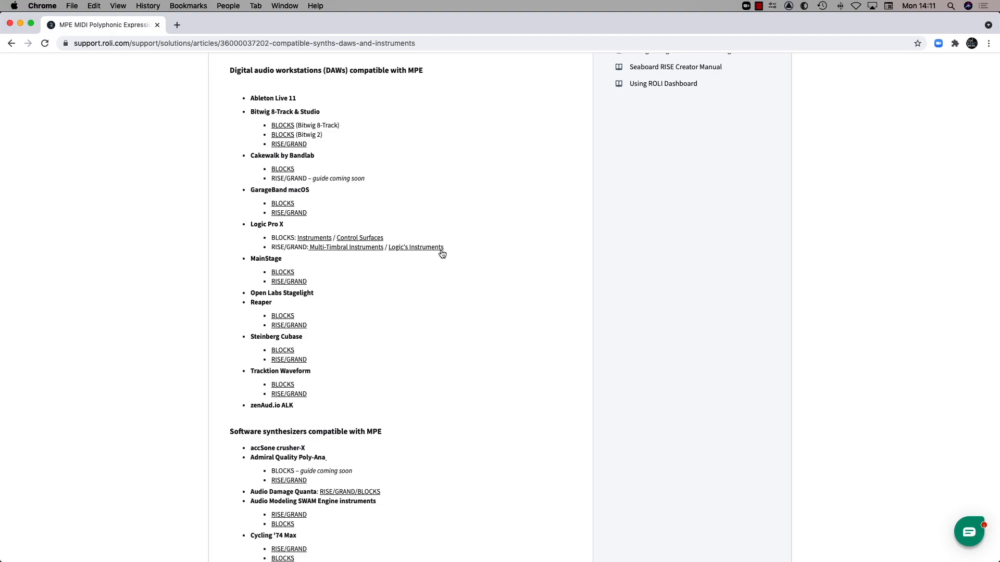
mouse_move(359, 238)
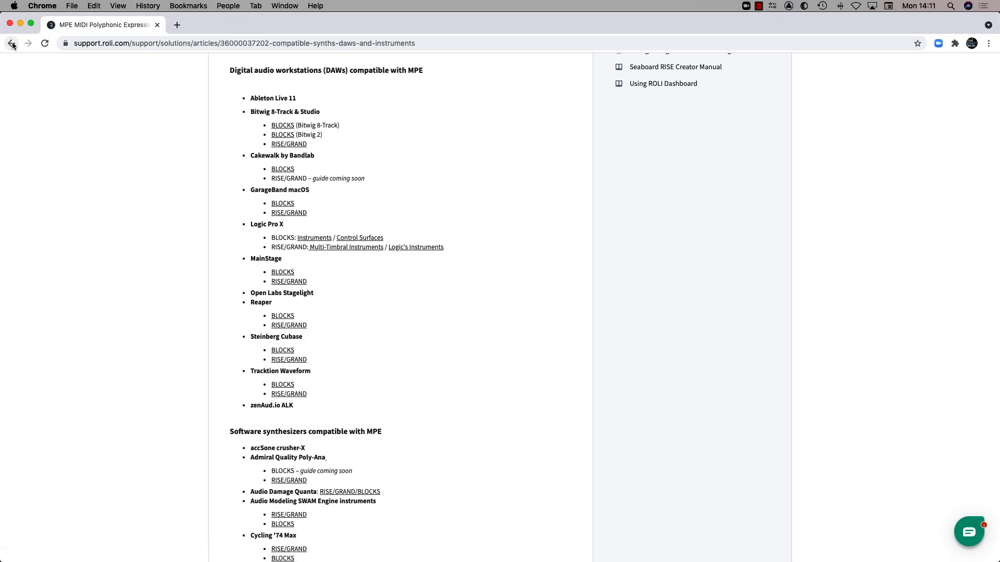
- Go back and read ROLI's 'How To: use a Seaboard to control Instruments in Logic' lesson
click(11, 43)
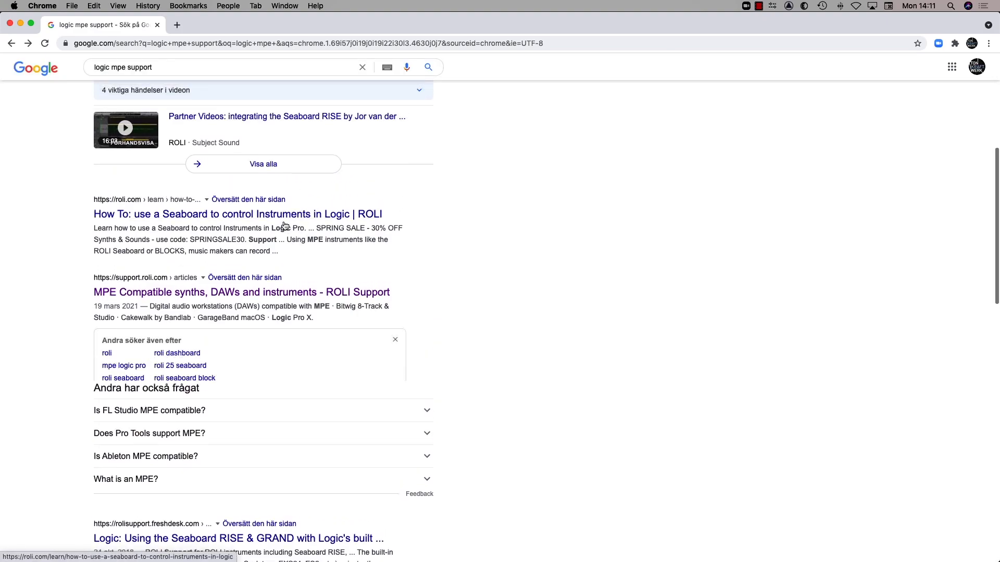
click(238, 213)
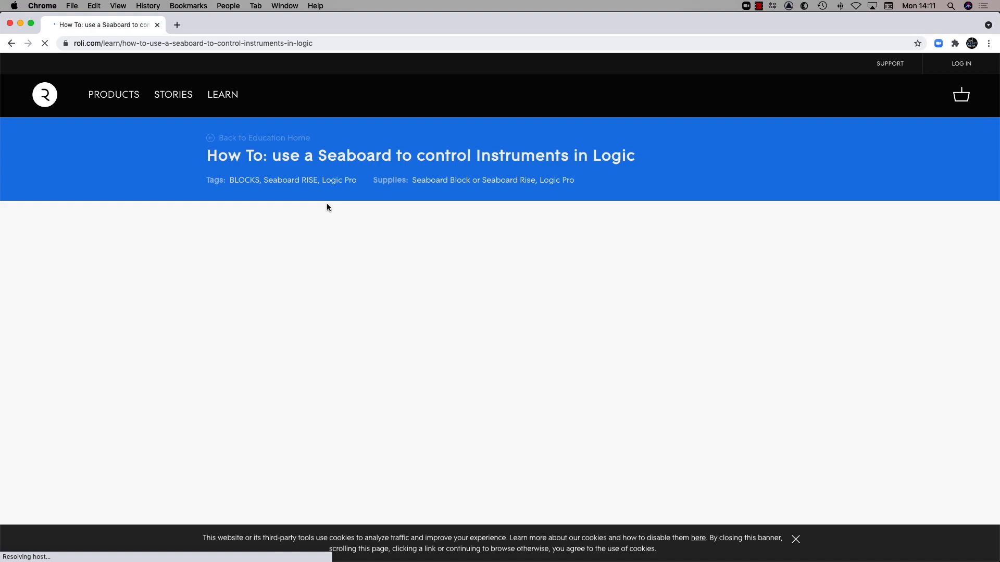
scroll(down, 3)
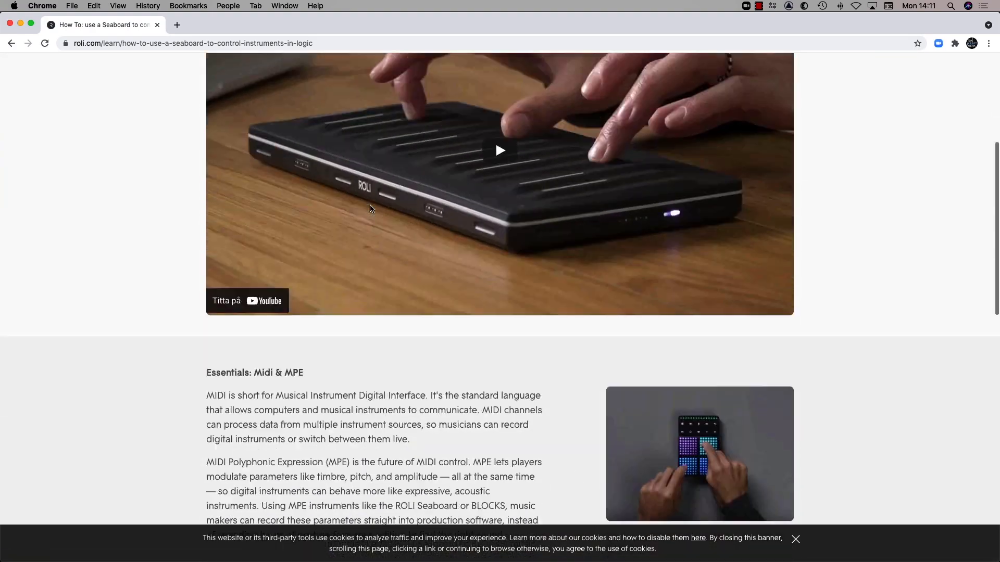
scroll(down, 3)
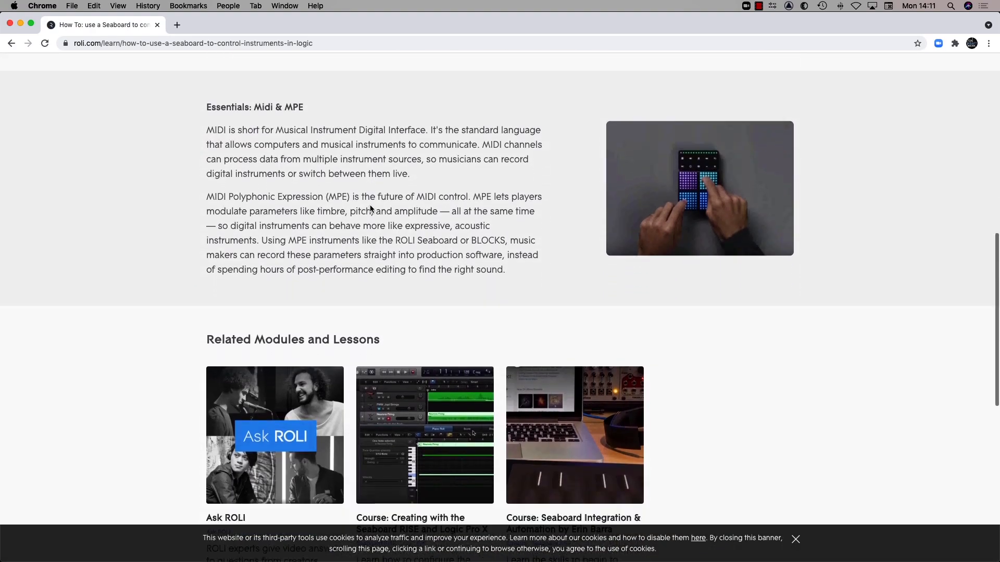
scroll(down, 3)
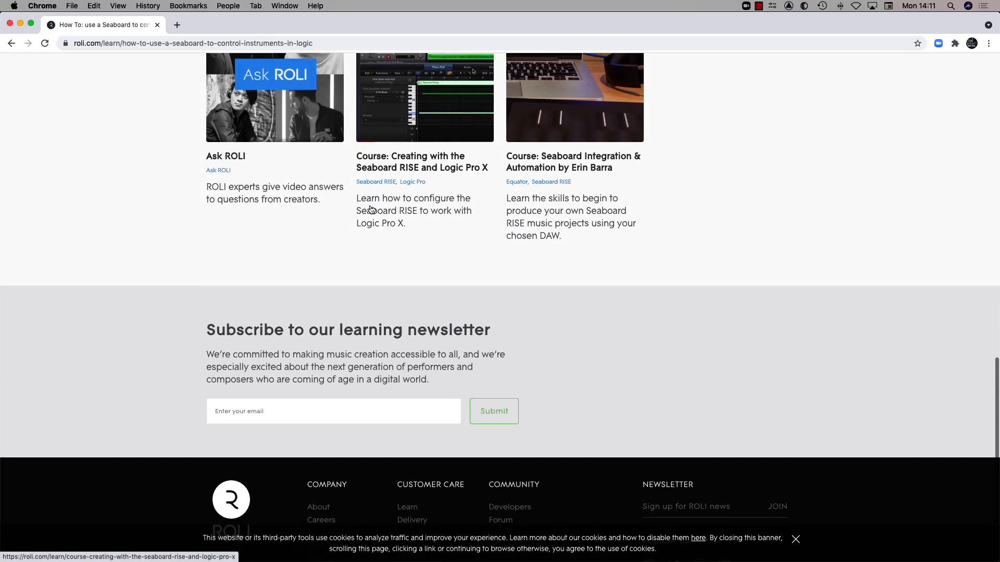
scroll(down, 3)
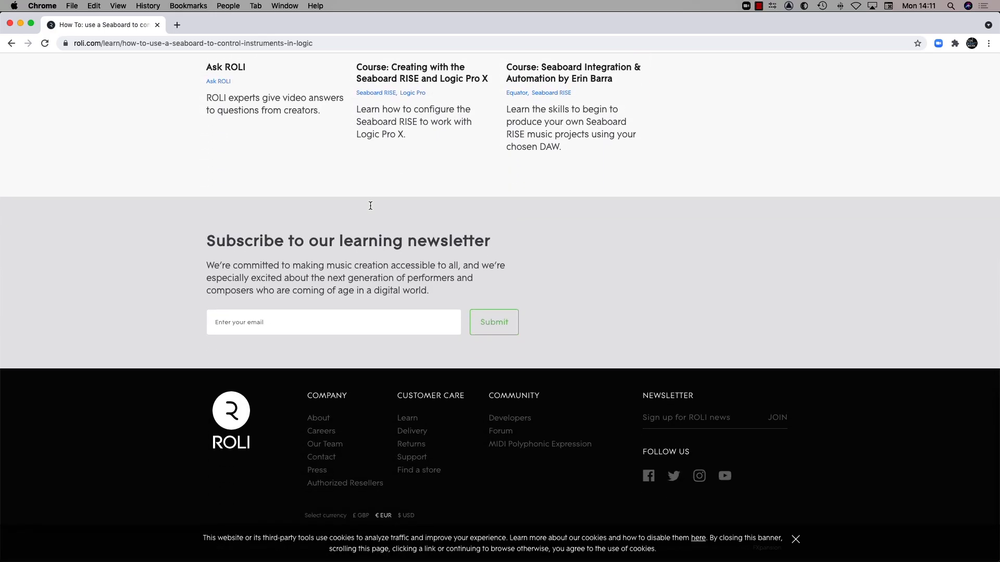
scroll(up, 3)
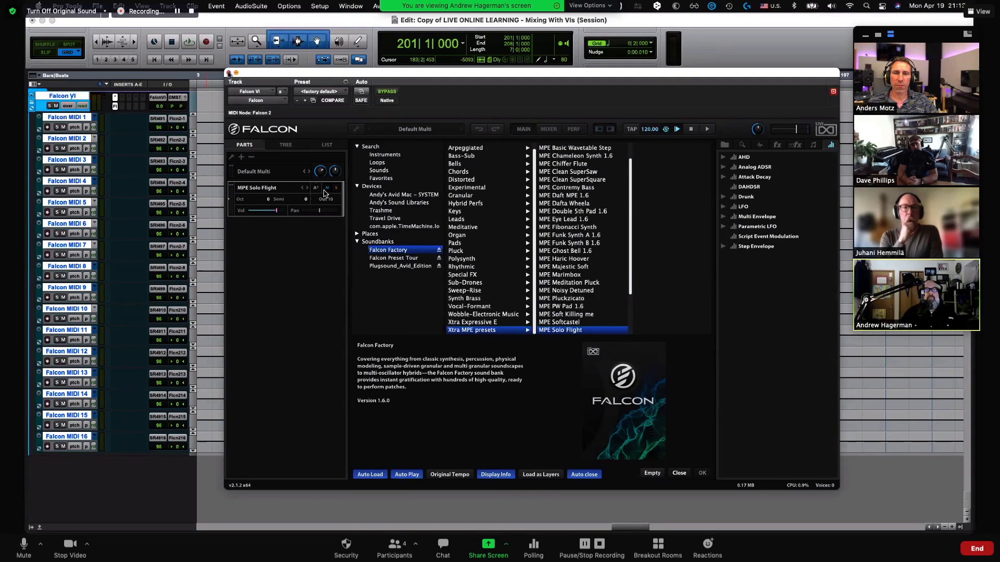
- Finish with Falcon's MPE Solo Flight preset, leaving the Mix window with sixteen Falcon MIDI tracks
click(679, 474)
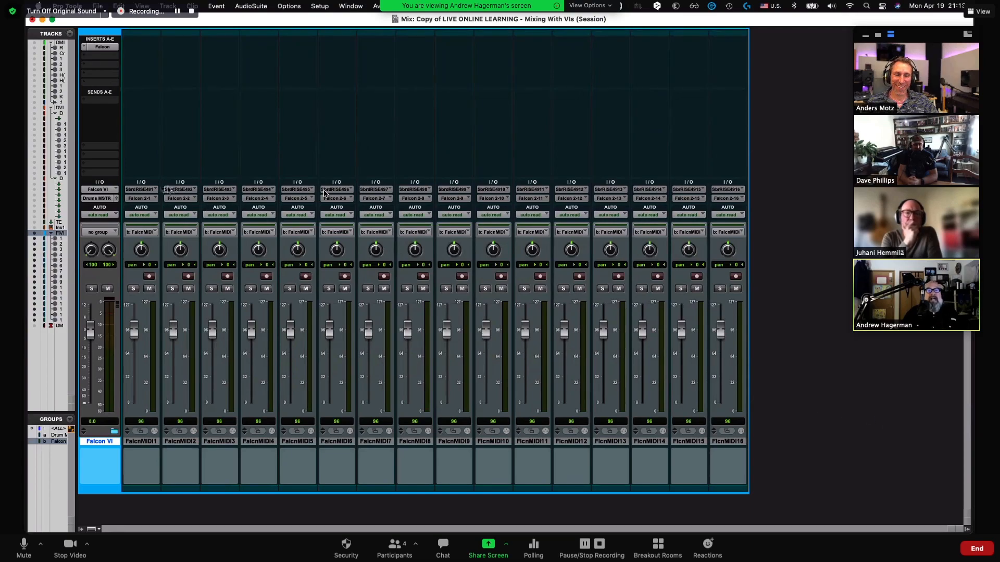
mouse_move(720, 182)
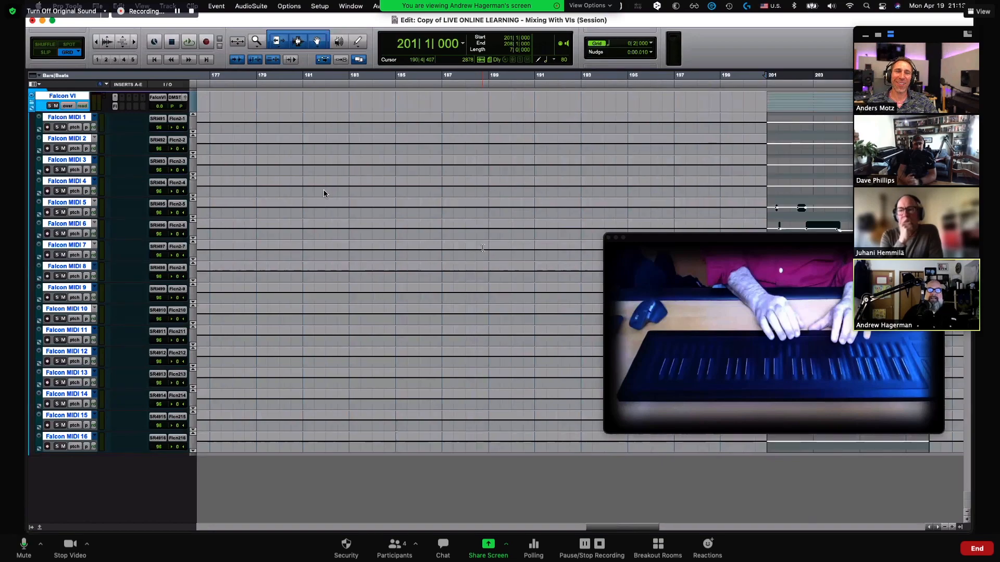
- Scroll the Edit window right toward the new clips around bars 201–207
scroll(right, 3)
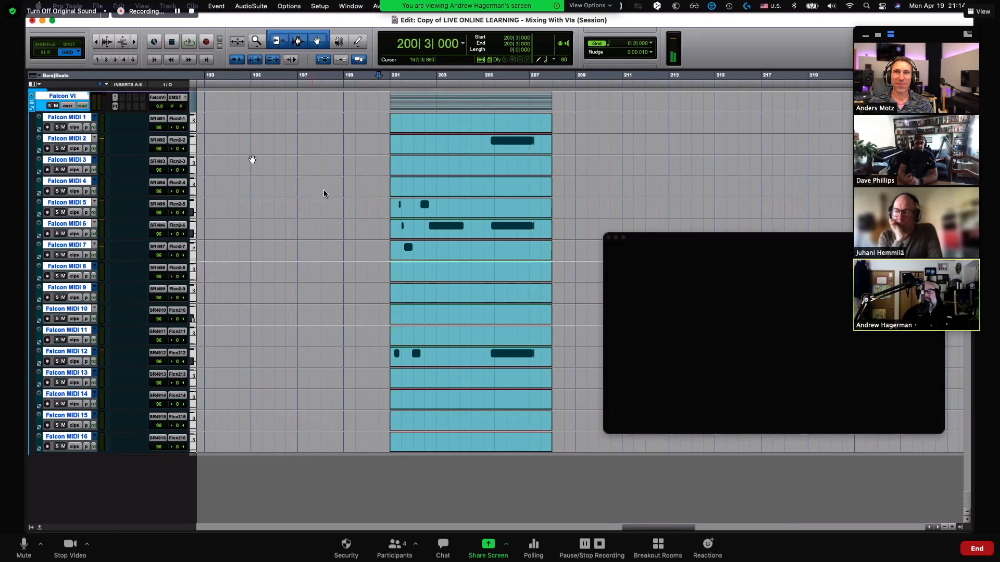
mouse_move(267, 242)
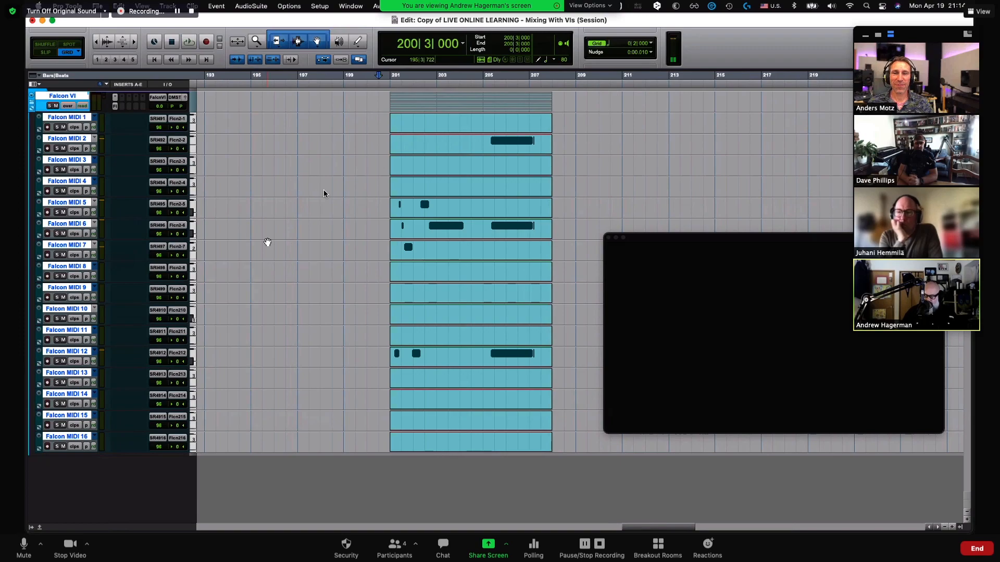